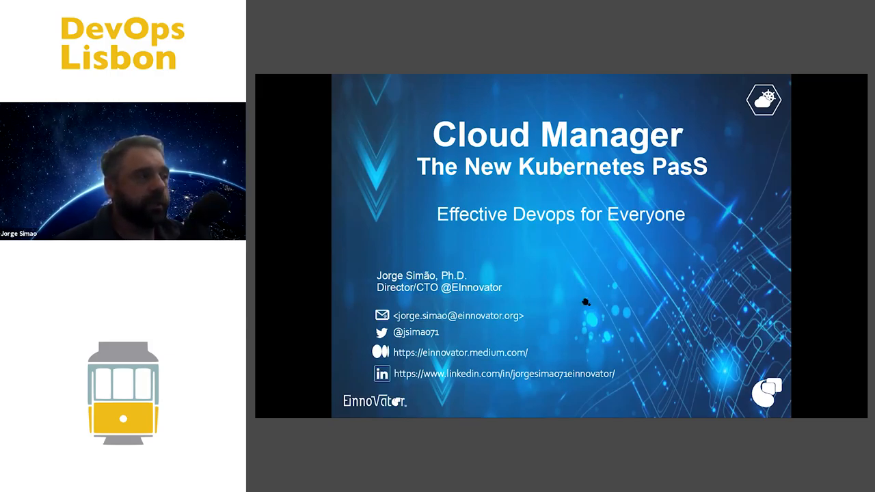
# - Advance the slideshow from the Cloud Manager title slide toward the Getting Started slide
pyautogui.press('right')
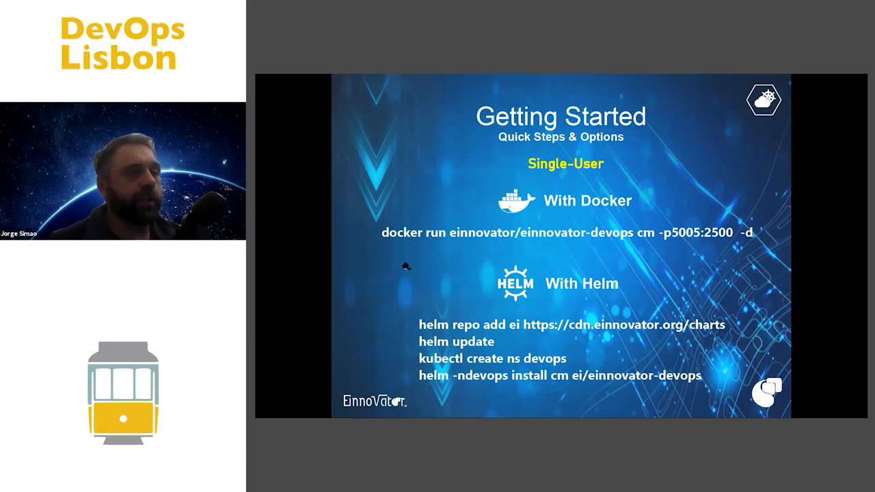
pyautogui.moveTo(366, 240)
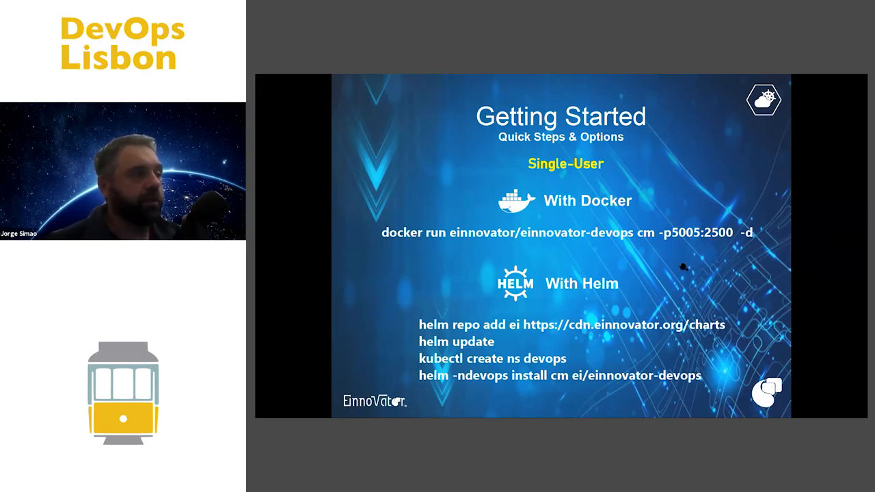
pyautogui.moveTo(632, 306)
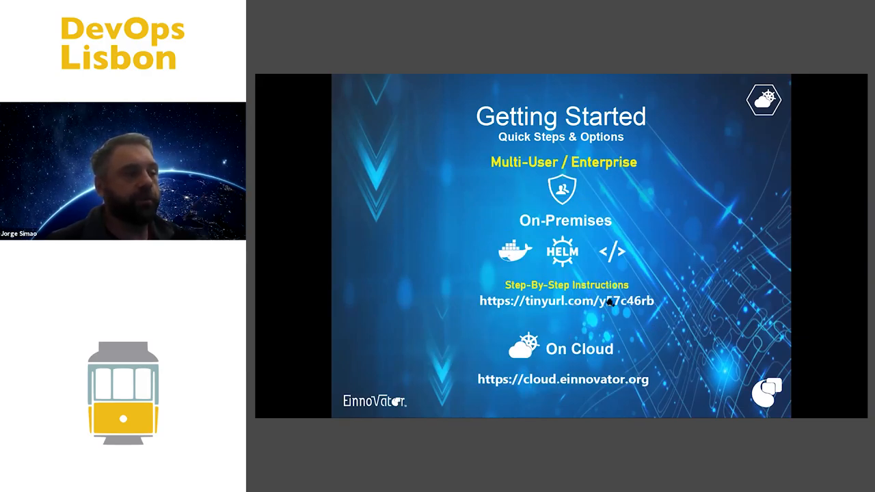
pyautogui.moveTo(611, 319)
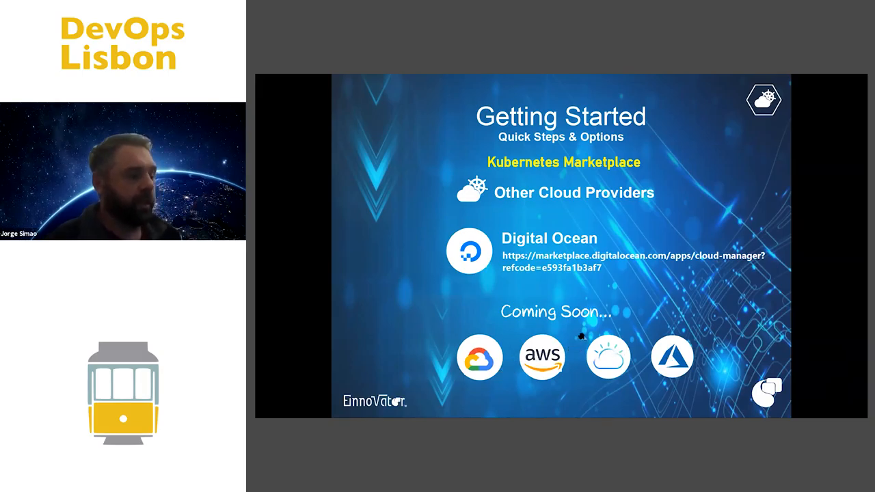
# - Advance past the Kubernetes Marketplace slide to reach the Devops Lisboa space view
pyautogui.press('Right')
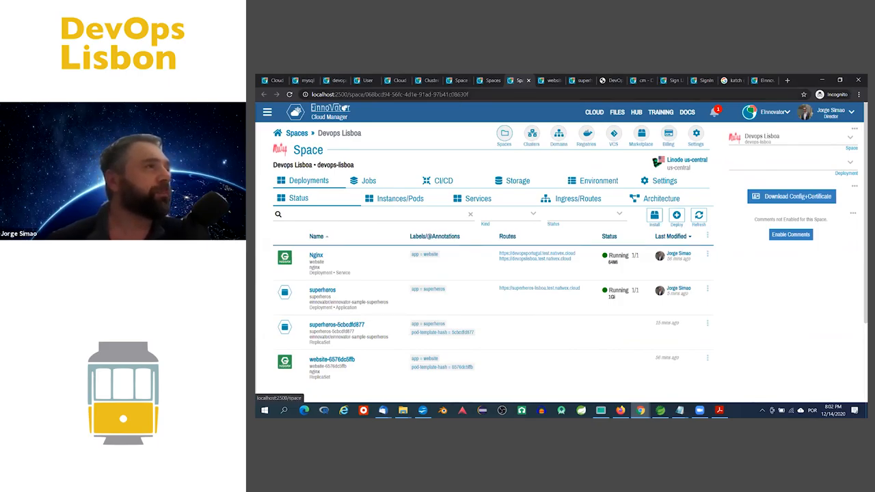
# - Go to Spaces, browse the Clusters list filtered by provider, then scroll the list
pyautogui.click(298, 132)
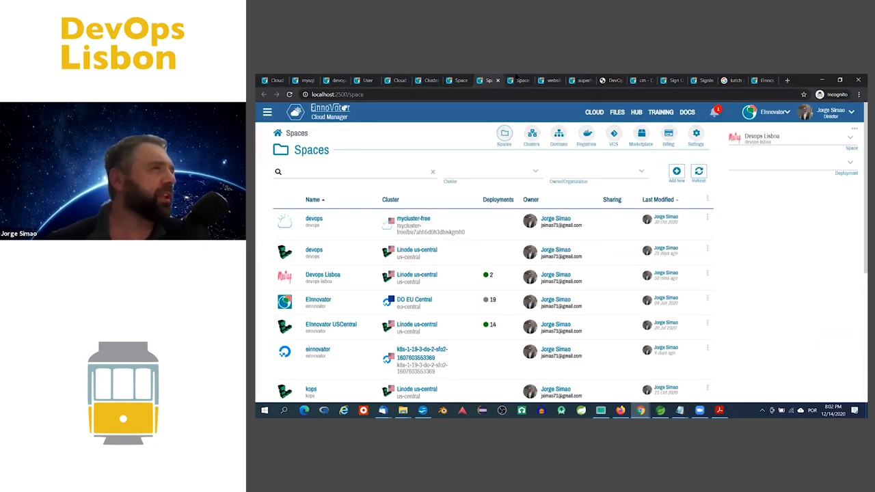
pyautogui.click(530, 135)
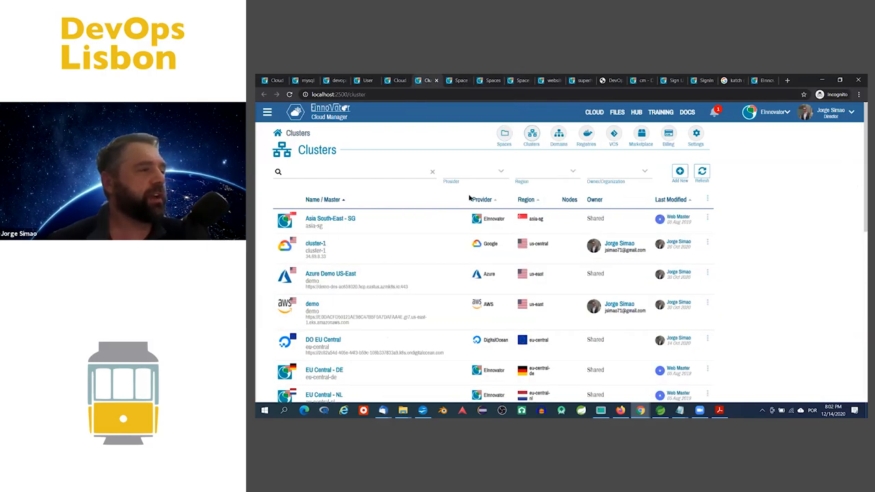
pyautogui.scroll(-3)
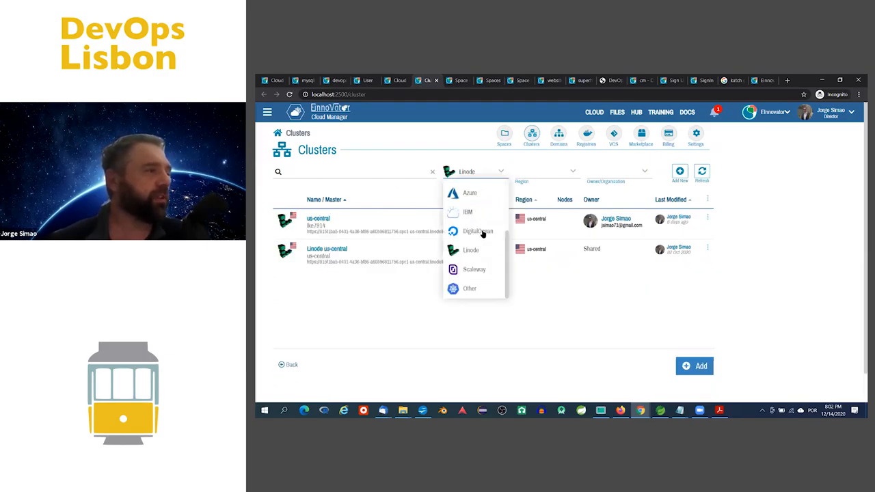
pyautogui.click(477, 231)
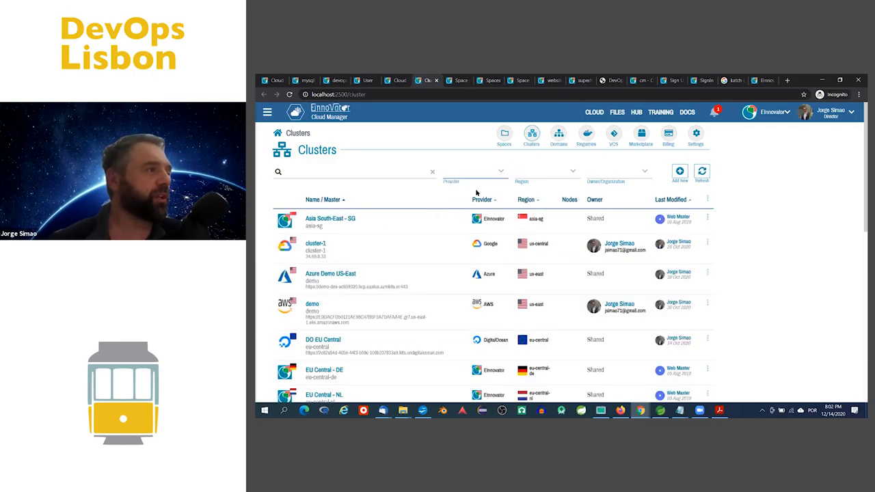
pyautogui.moveTo(455, 120)
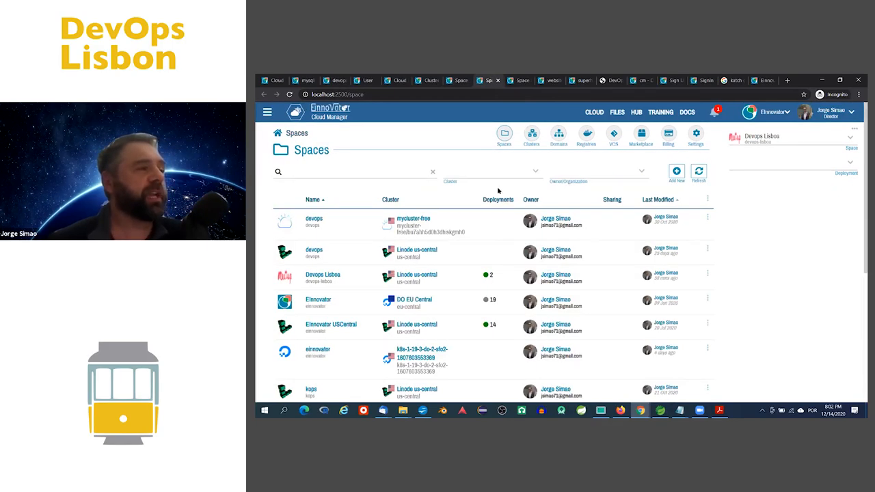
pyautogui.moveTo(509, 261)
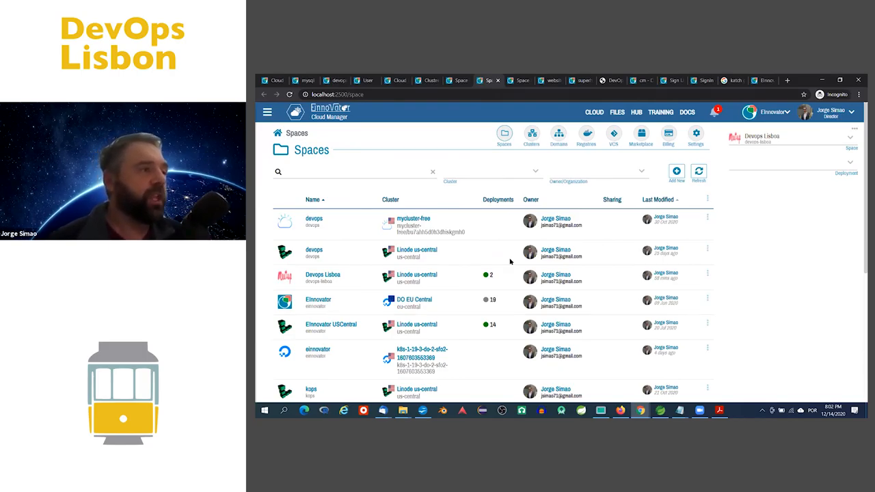
pyautogui.scroll(-3)
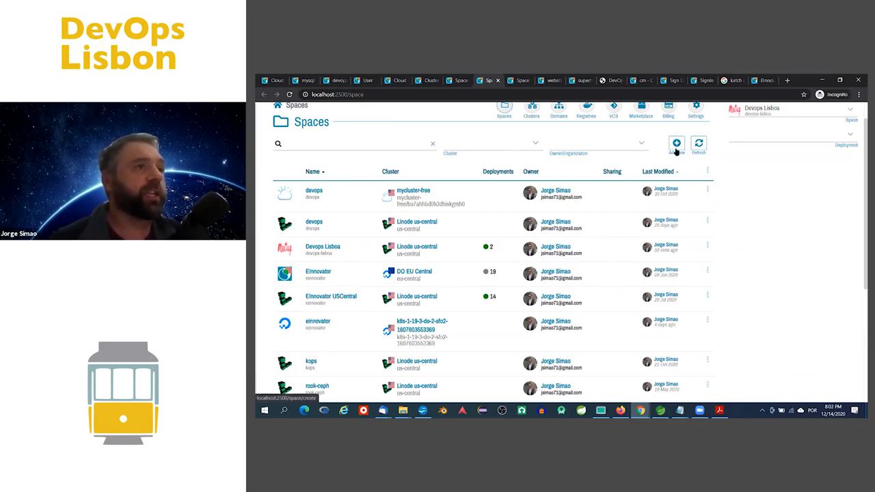
# - Open the Devops Lisboa space and view the superheros app's Marvel heroes list
pyautogui.click(322, 248)
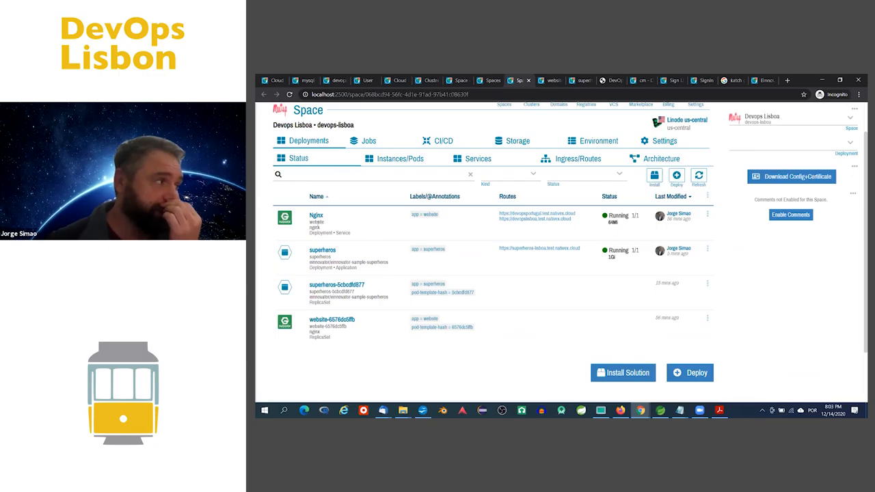
pyautogui.moveTo(332, 326)
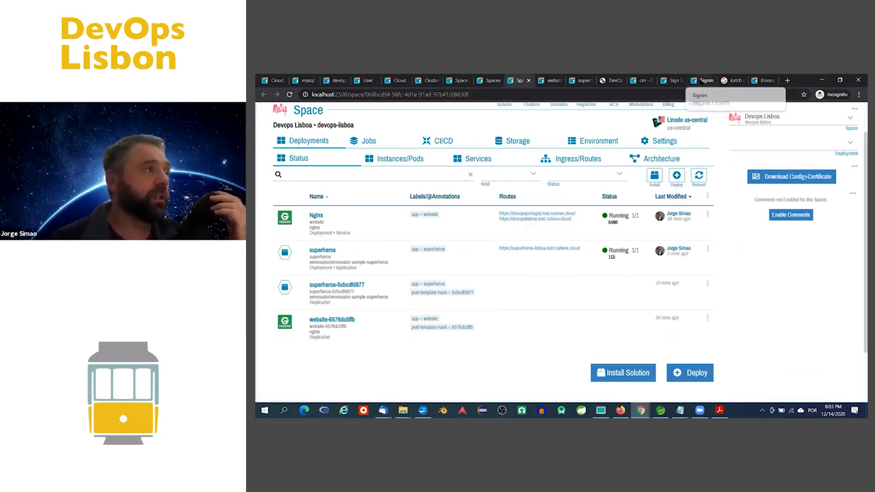
pyautogui.click(610, 80)
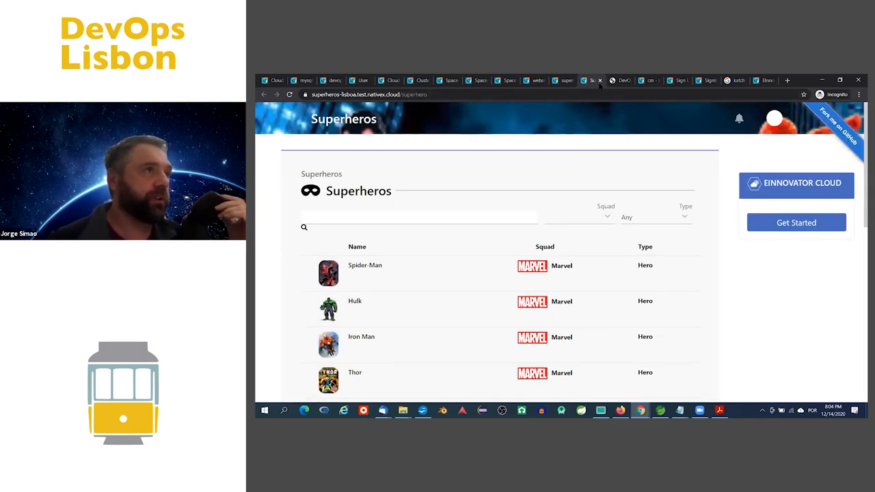
pyautogui.moveTo(590, 80)
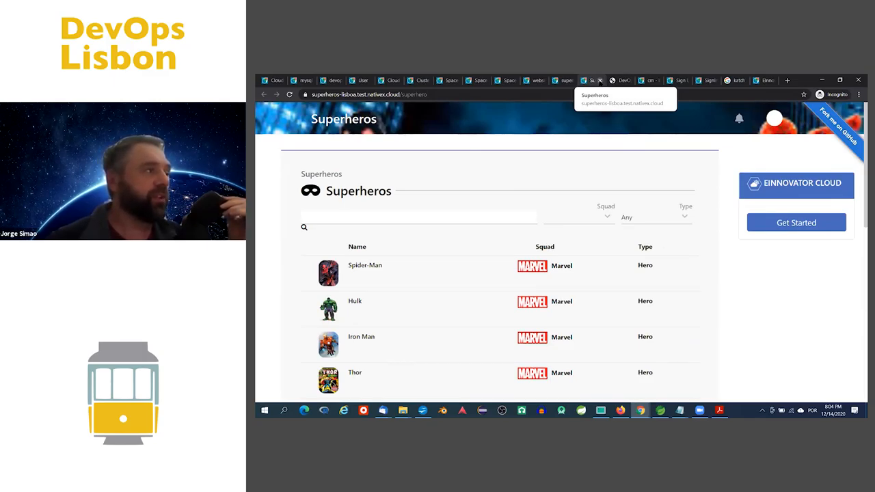
# - Return to the Devops Lisboa deployments list showing Nginx and superheros running
pyautogui.click(590, 80)
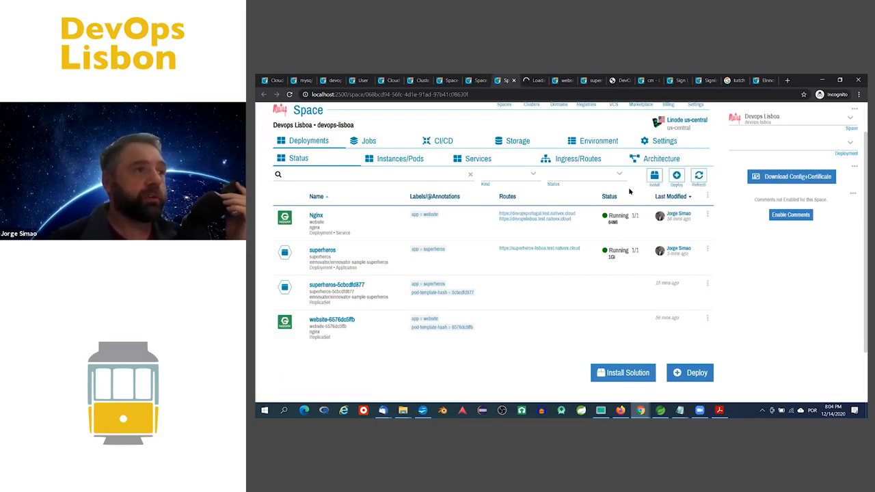
# - Open the Marketplace and scroll down to the EInnovator Solutions (local) section
pyautogui.click(622, 373)
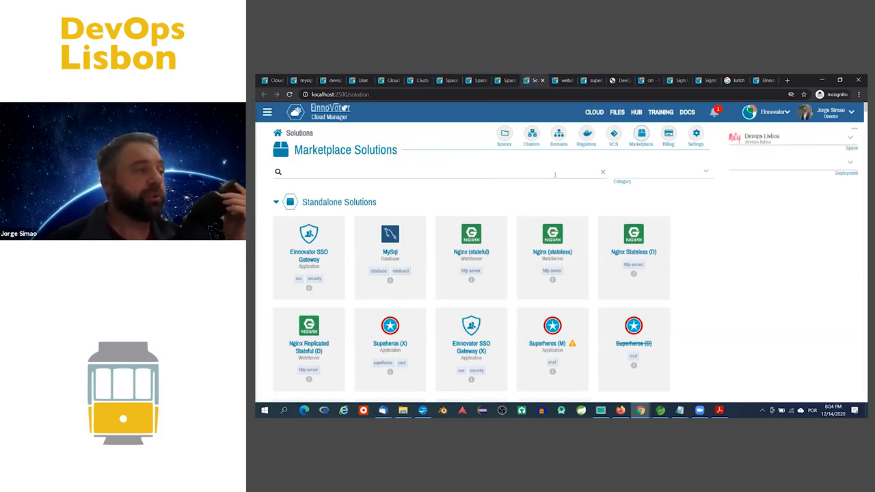
pyautogui.scroll(-3)
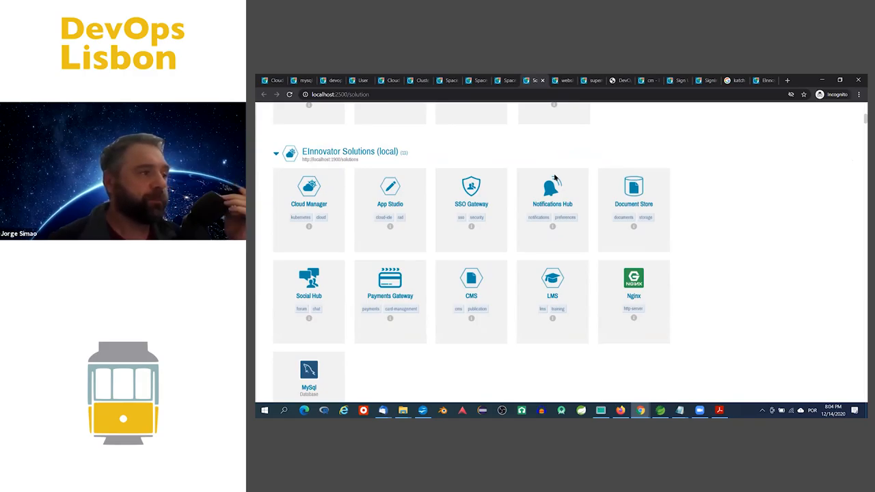
pyautogui.scroll(-3)
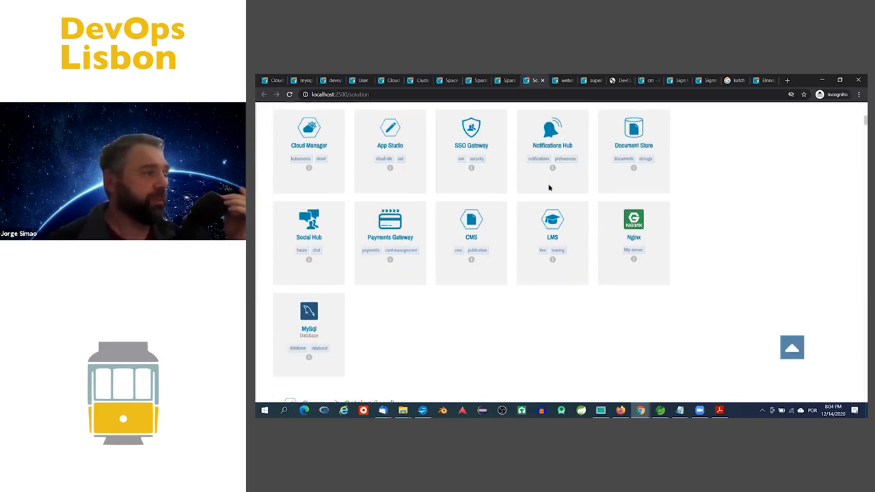
pyautogui.scroll(-3)
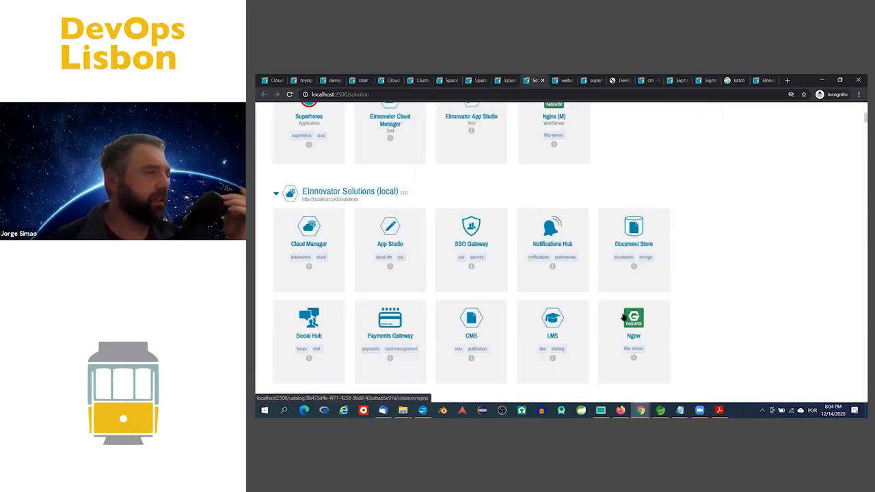
pyautogui.scroll(-3)
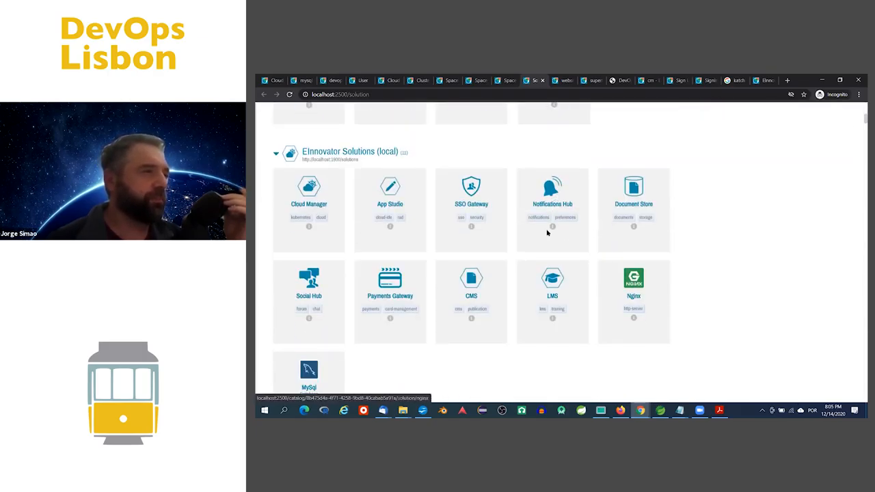
pyautogui.scroll(-3)
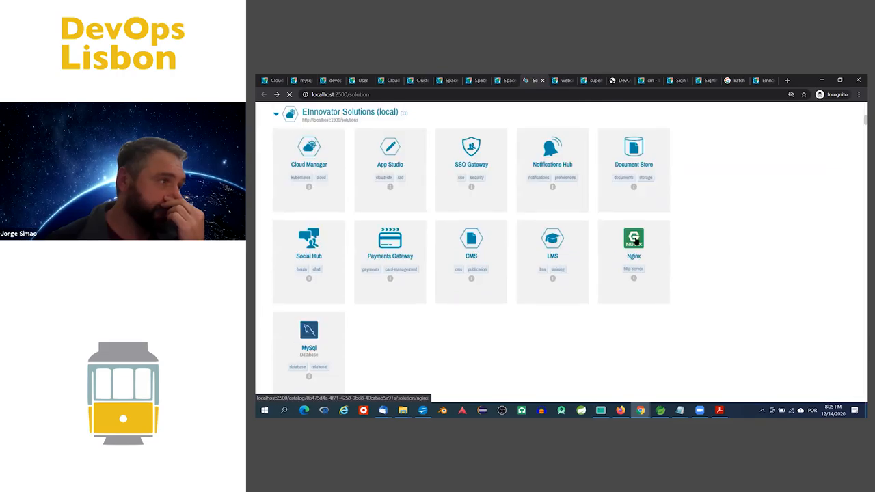
# - Open Nginx, keep the stateless Dedicated Server plan, and raise memory to 128 Mi
pyautogui.click(633, 240)
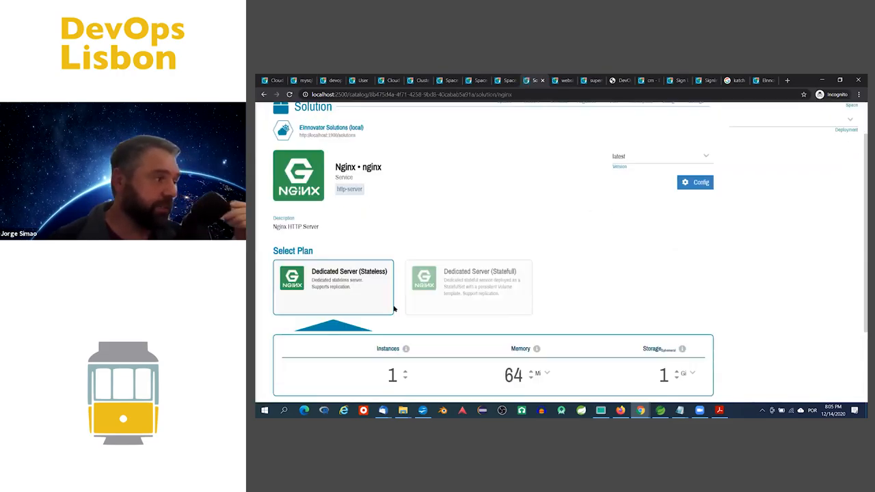
pyautogui.scroll(-3)
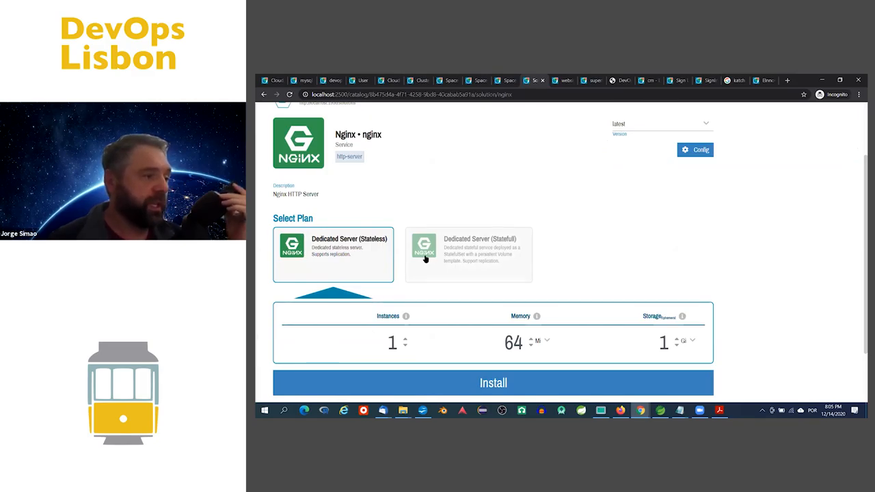
pyautogui.scroll(-3)
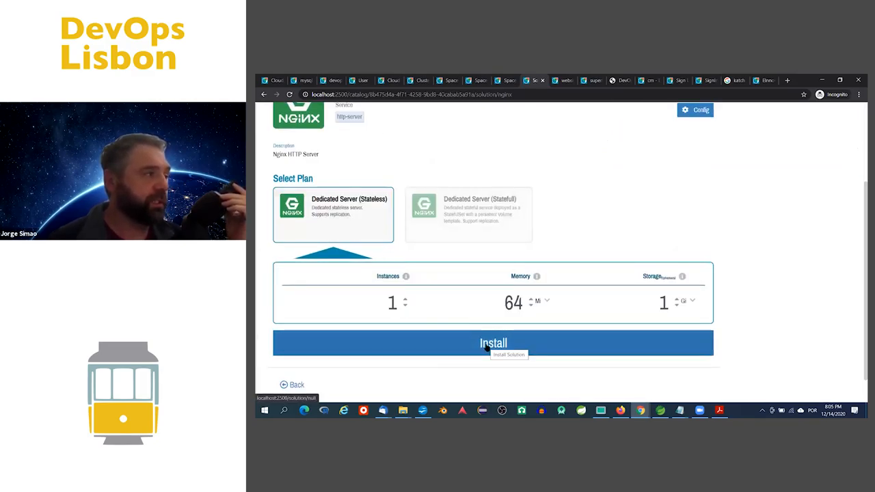
pyautogui.click(493, 343)
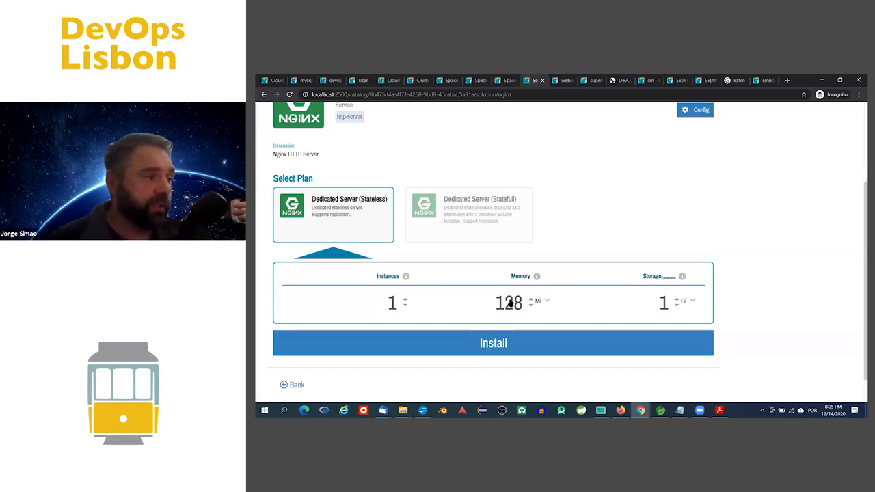
pyautogui.click(493, 342)
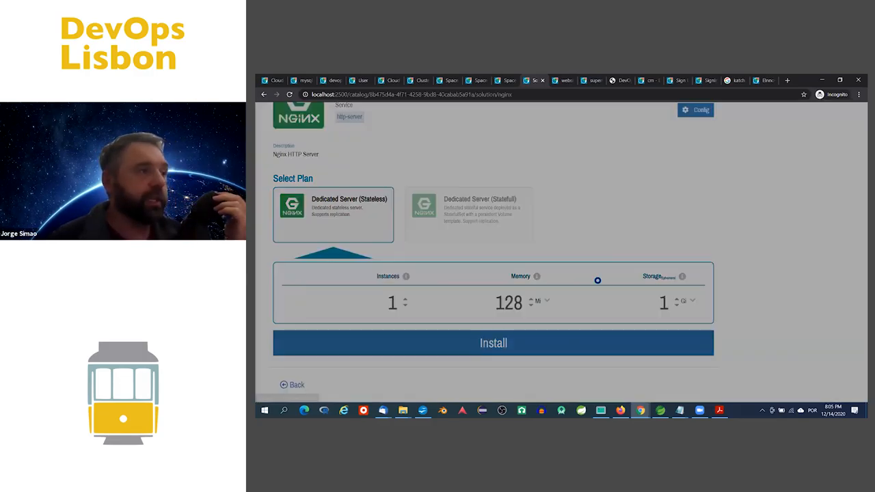
# - Install Nginx, browse the Create New Deployment form, then open the superheros deployment details
pyautogui.click(493, 342)
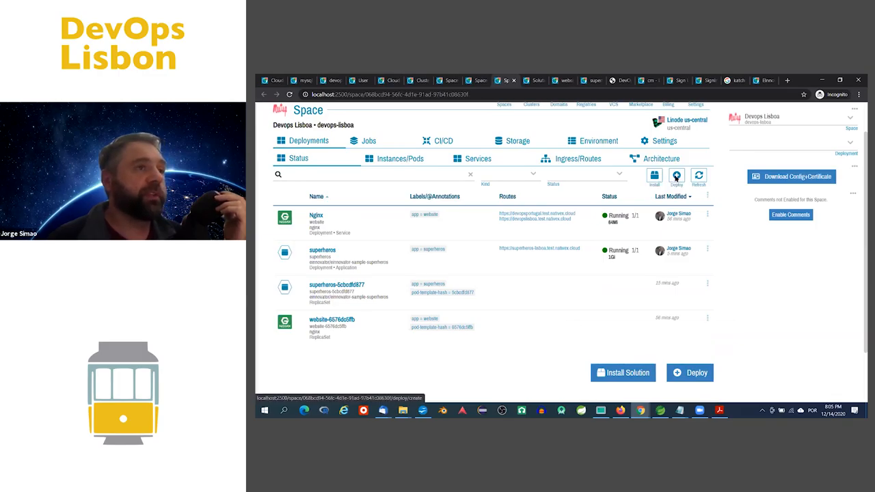
pyautogui.click(689, 372)
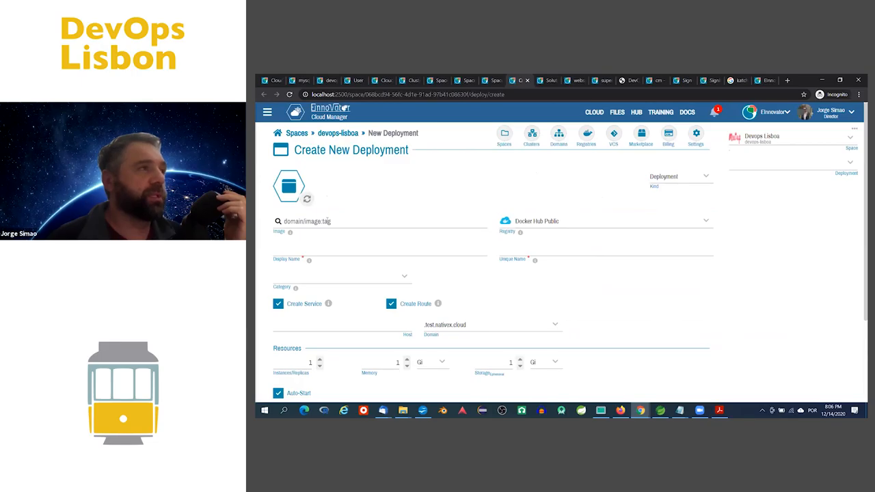
pyautogui.scroll(-3)
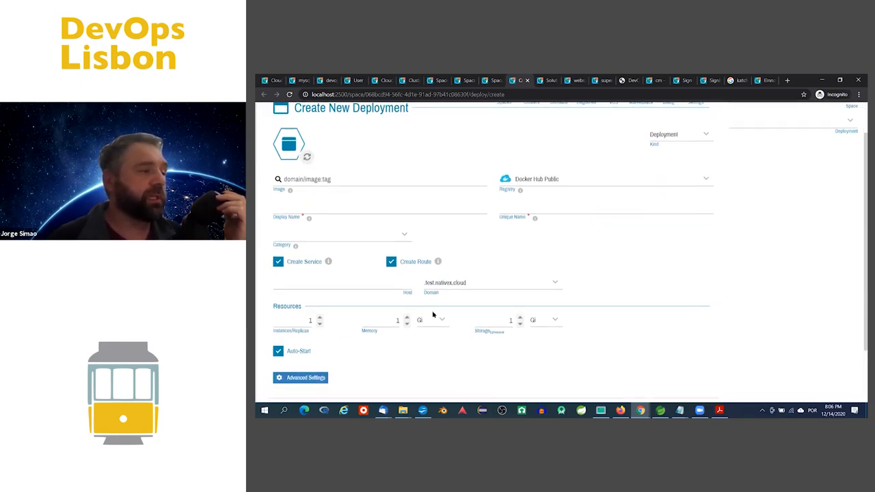
pyautogui.scroll(-3)
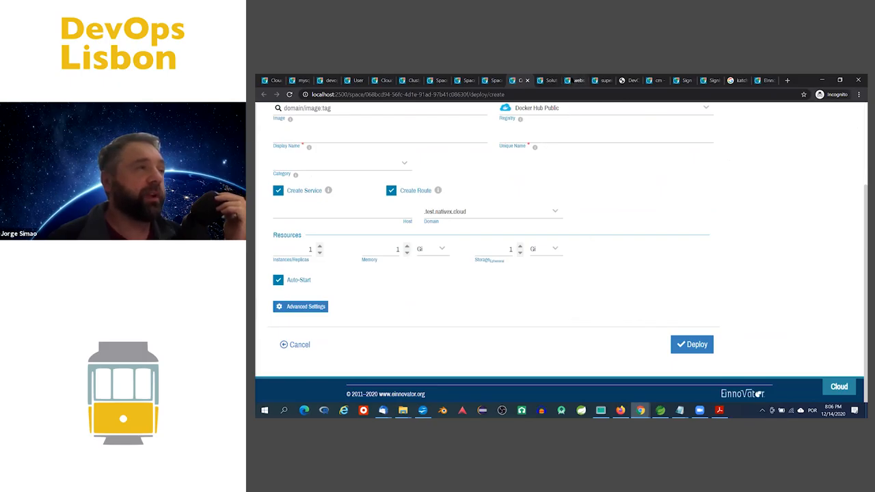
pyautogui.click(691, 343)
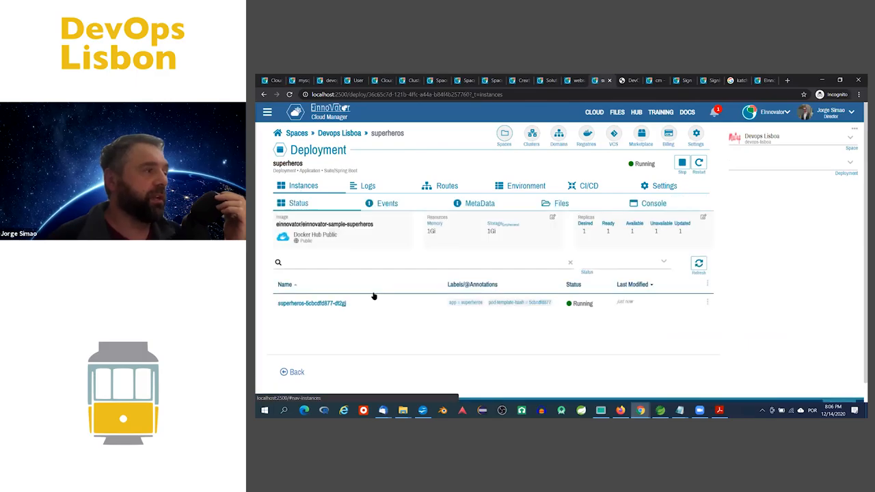
pyautogui.moveTo(396, 180)
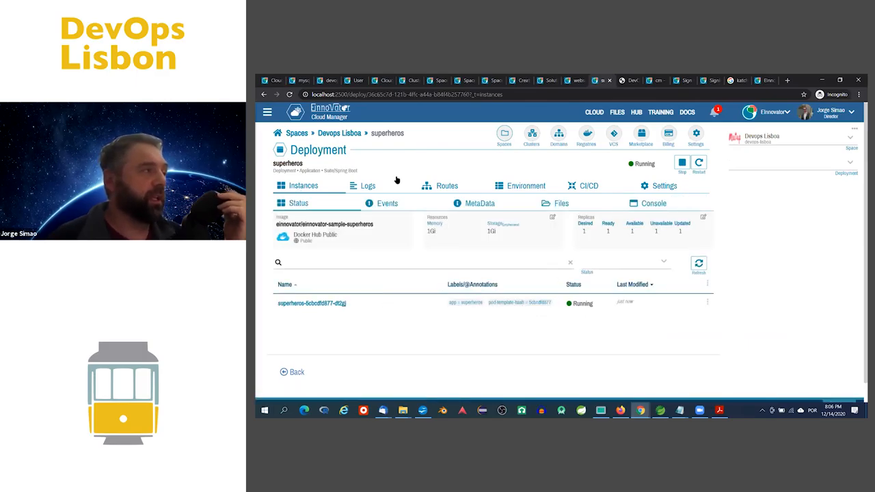
# - Edit the superheros Replicas count to 4 and save
pyautogui.click(703, 218)
pyautogui.write('4')
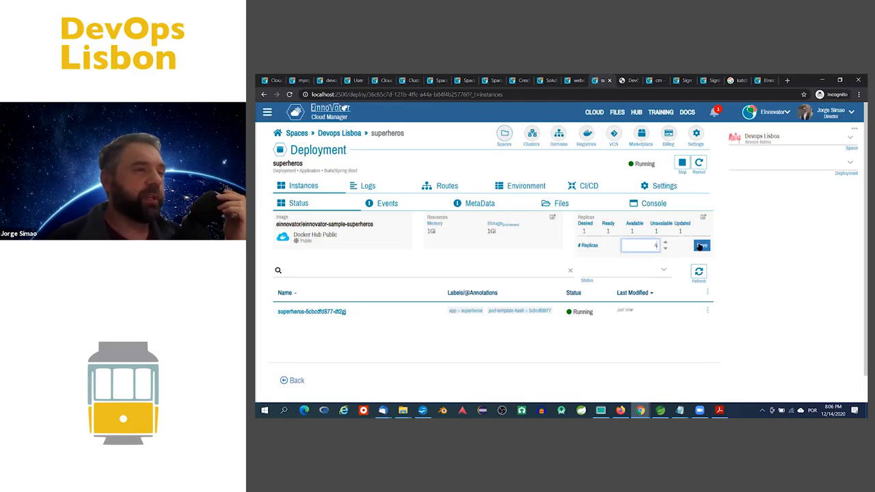
pyautogui.click(702, 244)
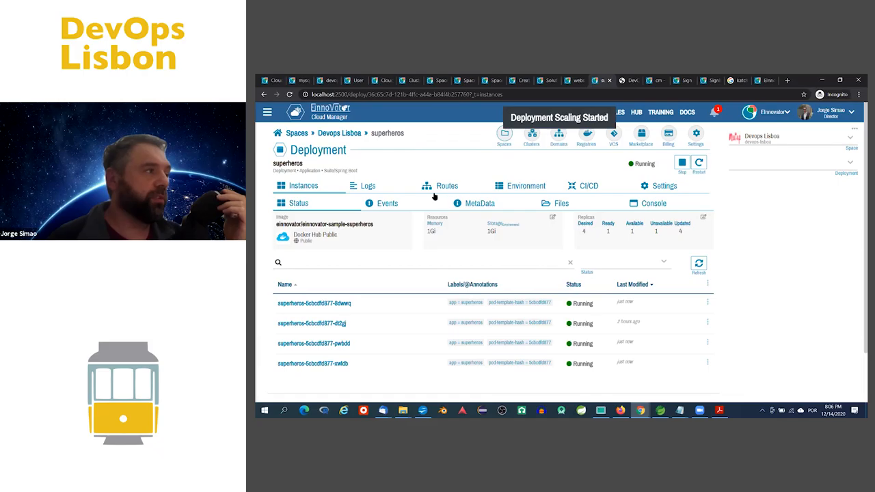
# - Review the superheros Logs, Routes and Environment tabs, then show its CI/CD build options
pyautogui.click(367, 185)
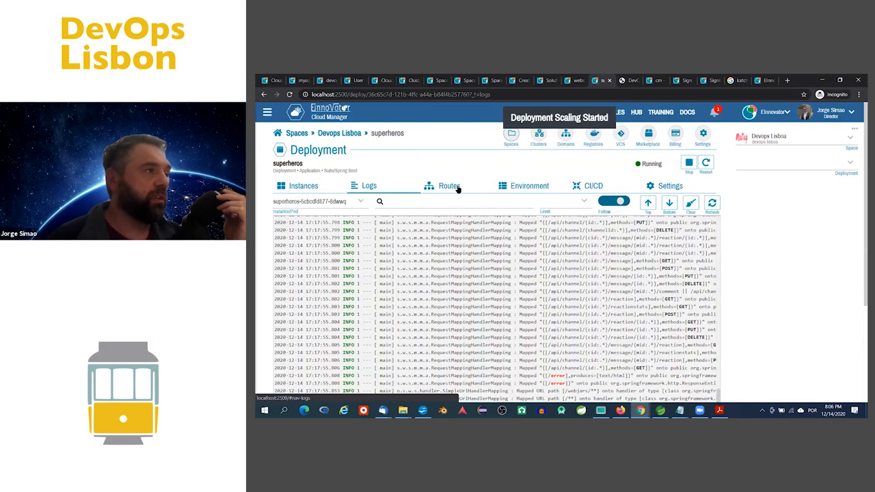
pyautogui.click(446, 185)
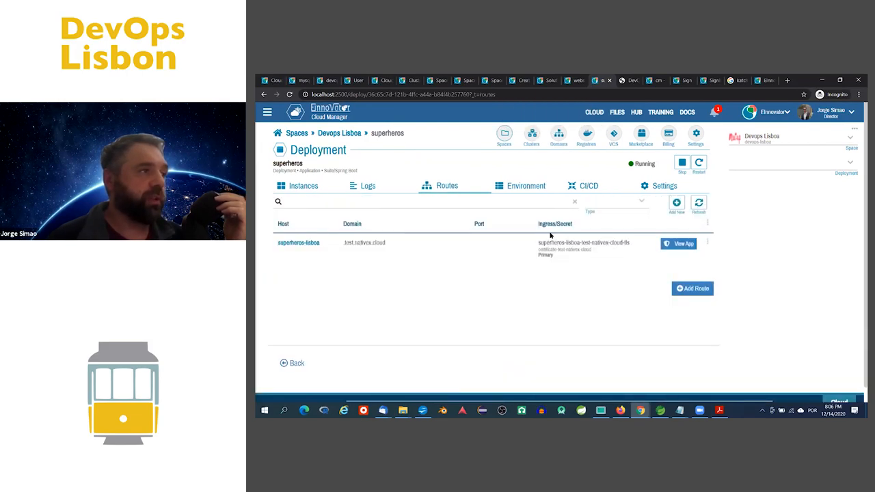
pyautogui.click(525, 185)
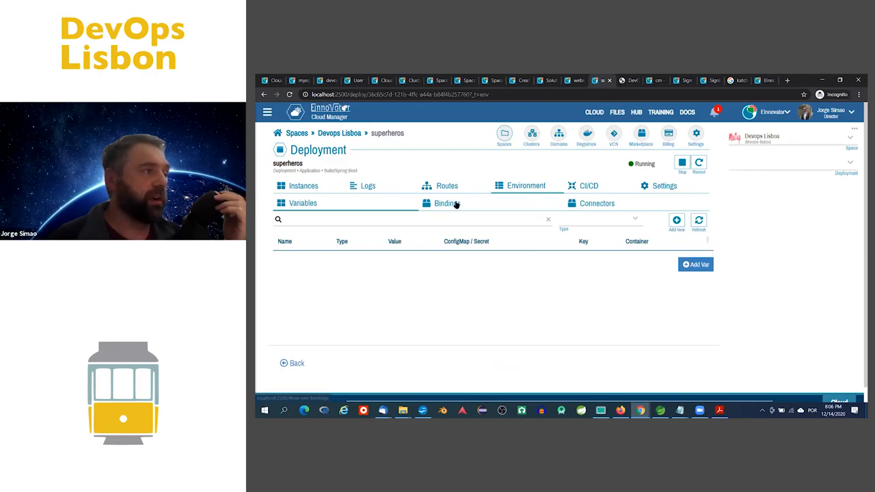
pyautogui.click(447, 203)
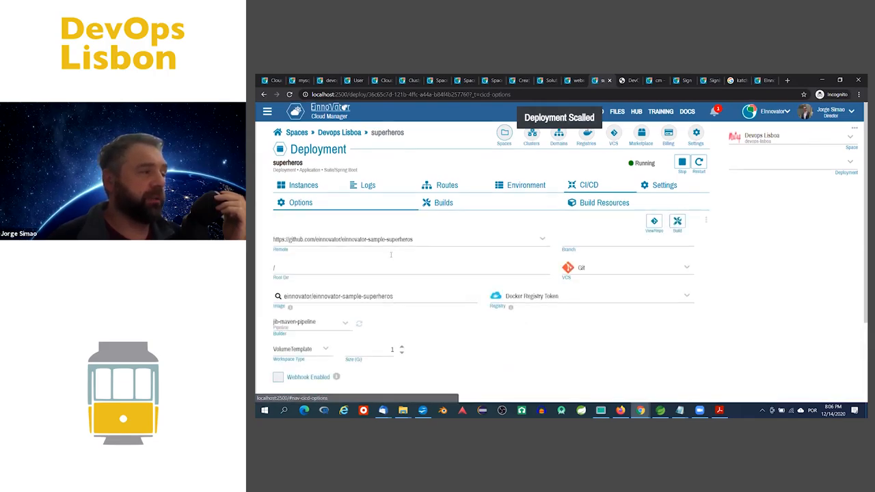
pyautogui.scroll(-3)
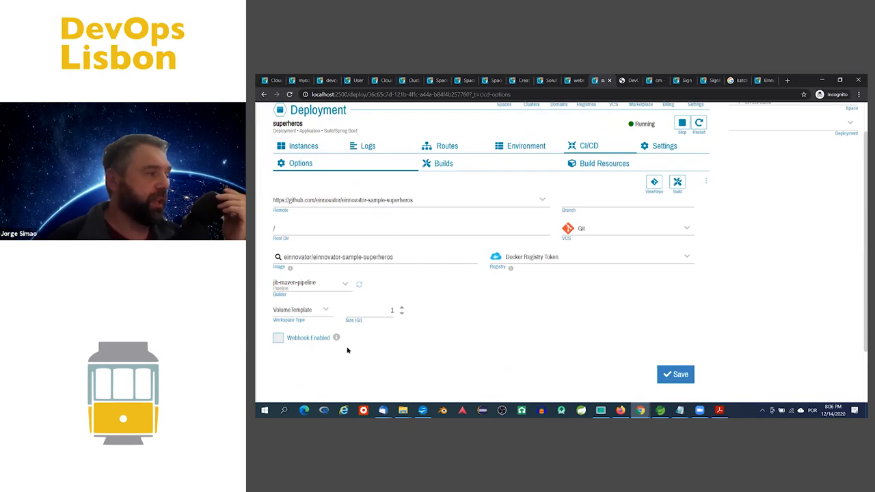
pyautogui.moveTo(533, 268)
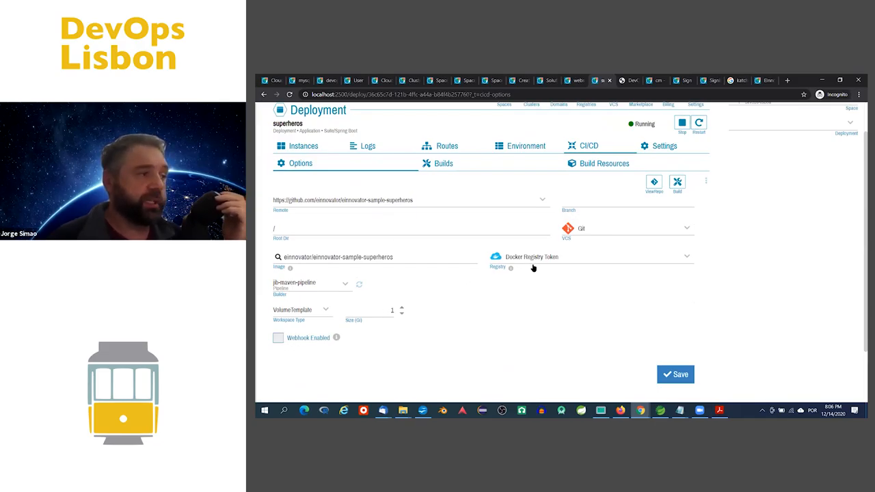
pyautogui.moveTo(517, 267)
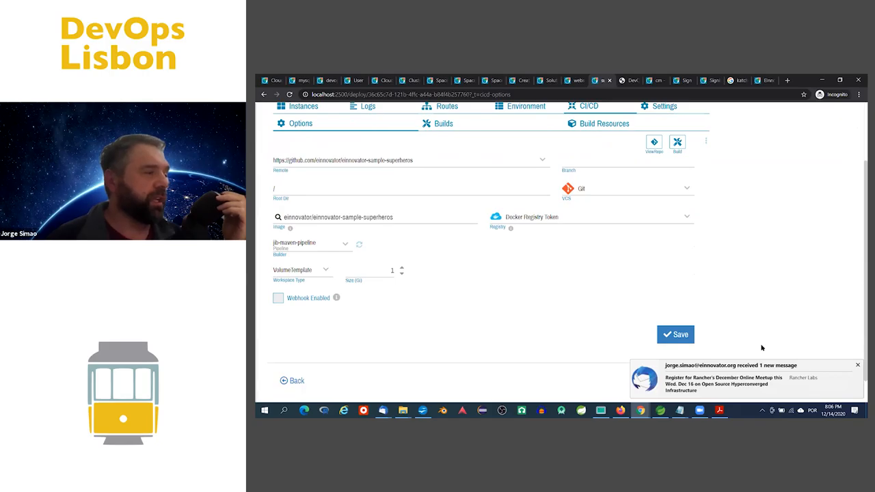
pyautogui.click(278, 297)
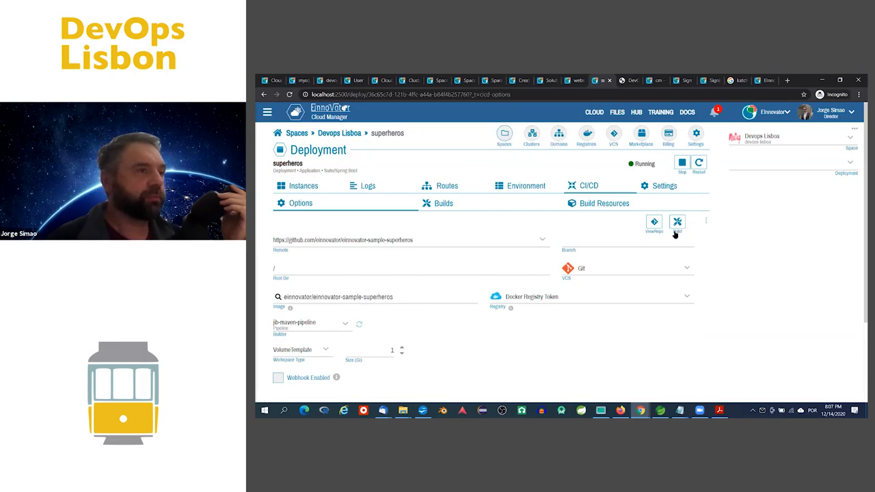
# - Launch a superheros build so the jib-maven-pipeline run starts with git-clone pending
pyautogui.click(676, 222)
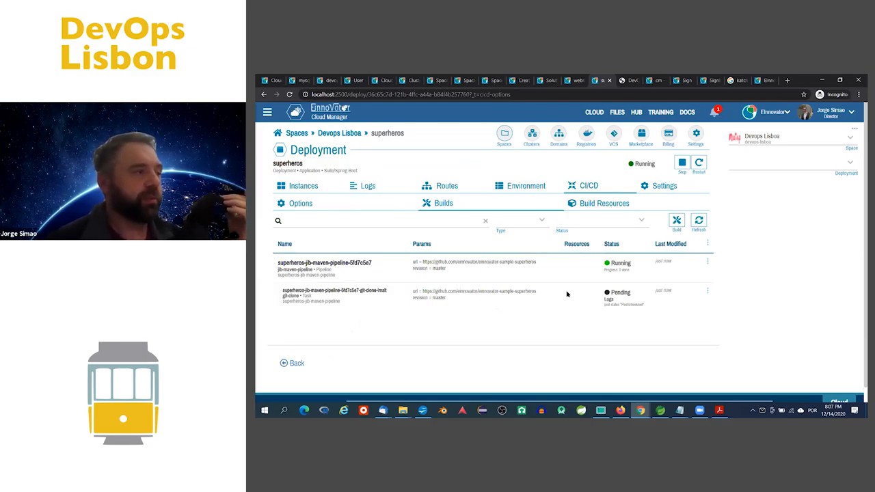
pyautogui.moveTo(484, 316)
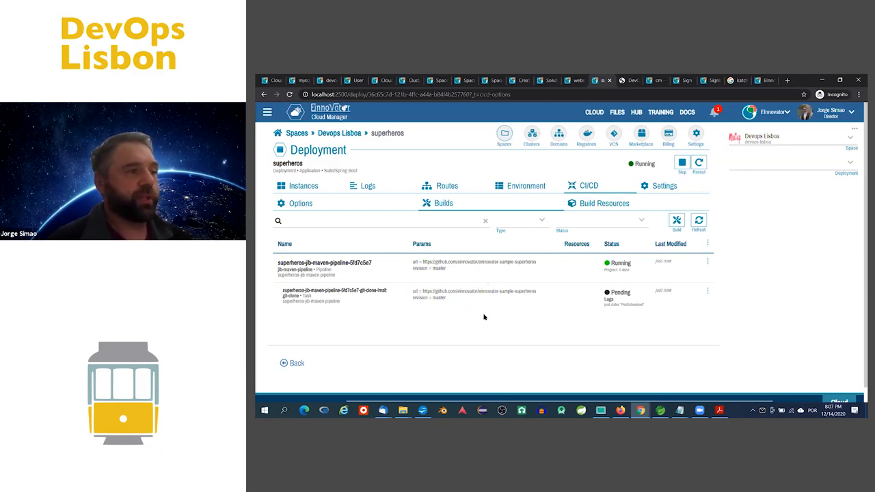
pyautogui.moveTo(493, 268)
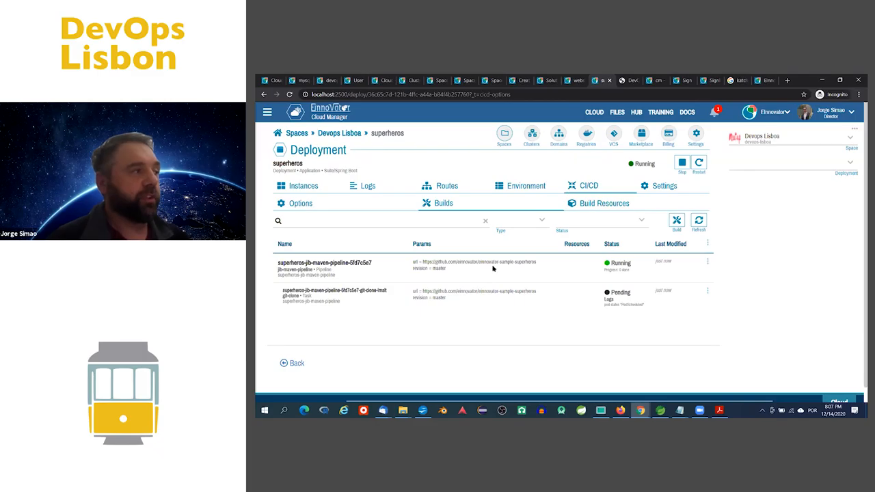
pyautogui.moveTo(474, 259)
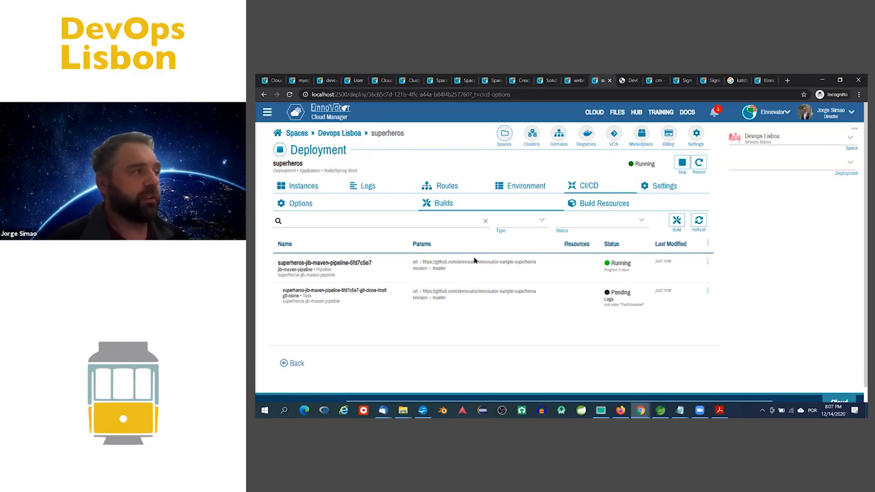